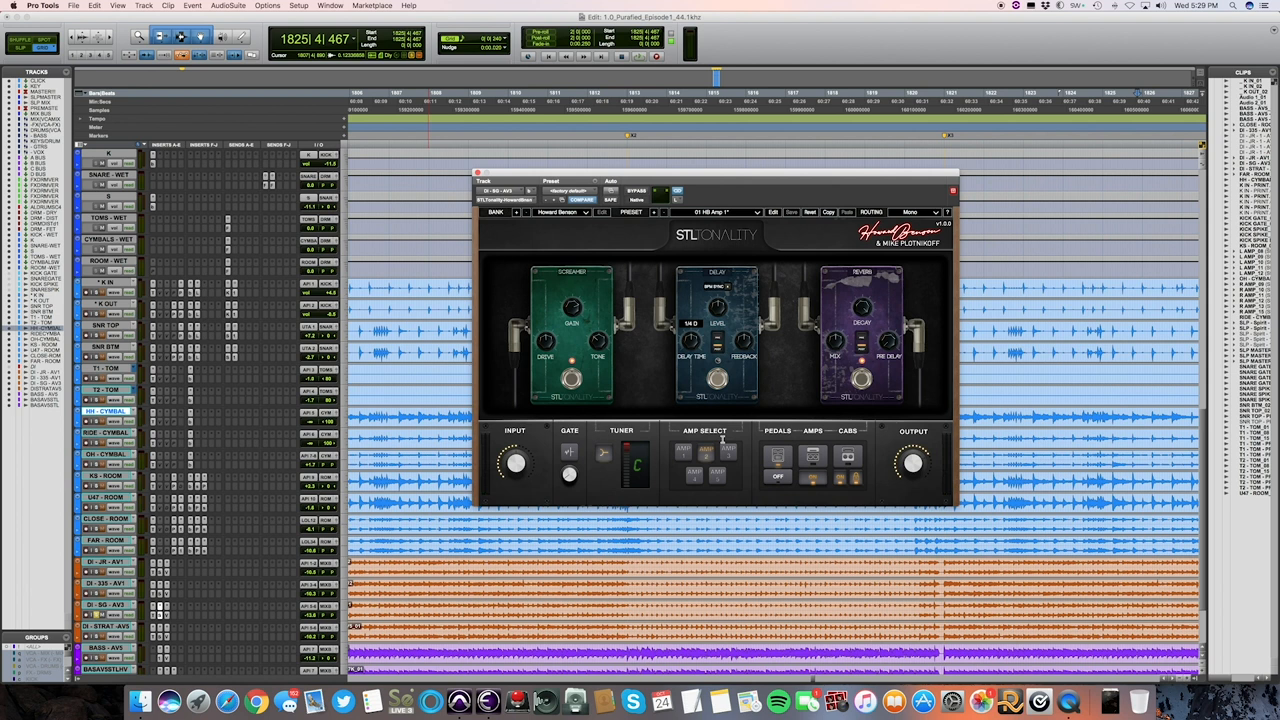
- Switch on the Tuner in the STL Tonality Howard Benson amp plugin
left_click(812, 476)
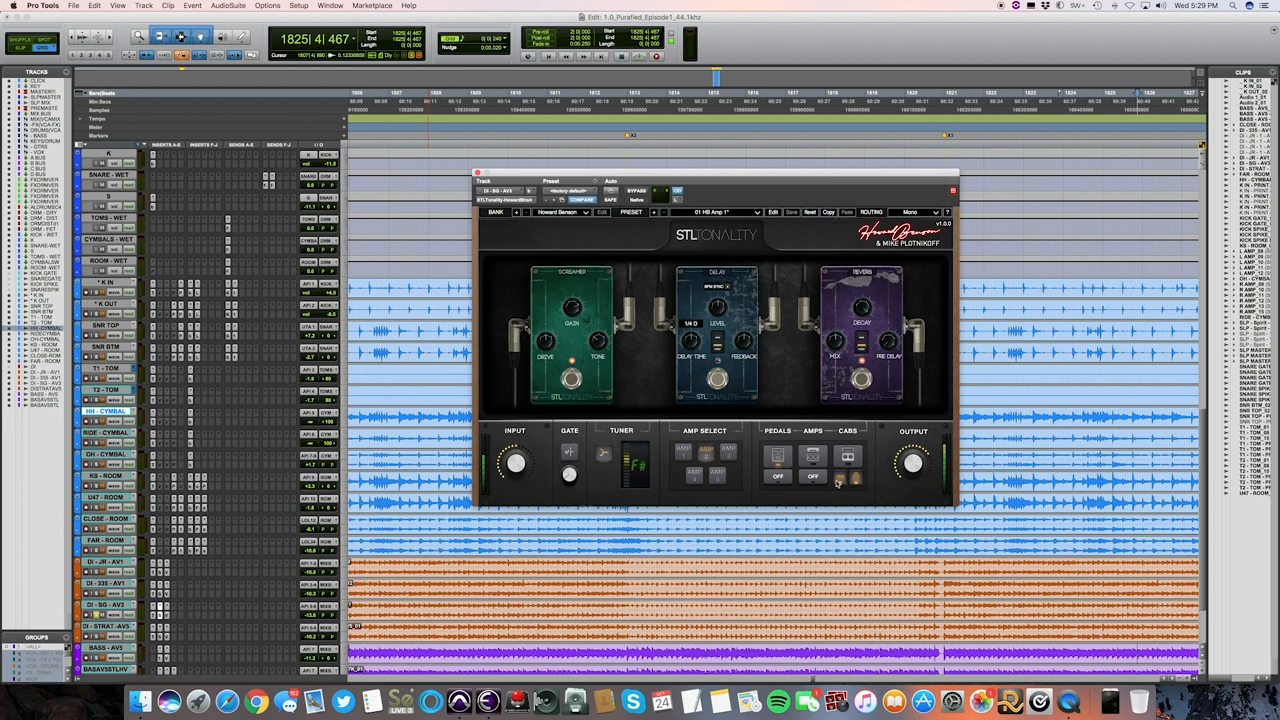